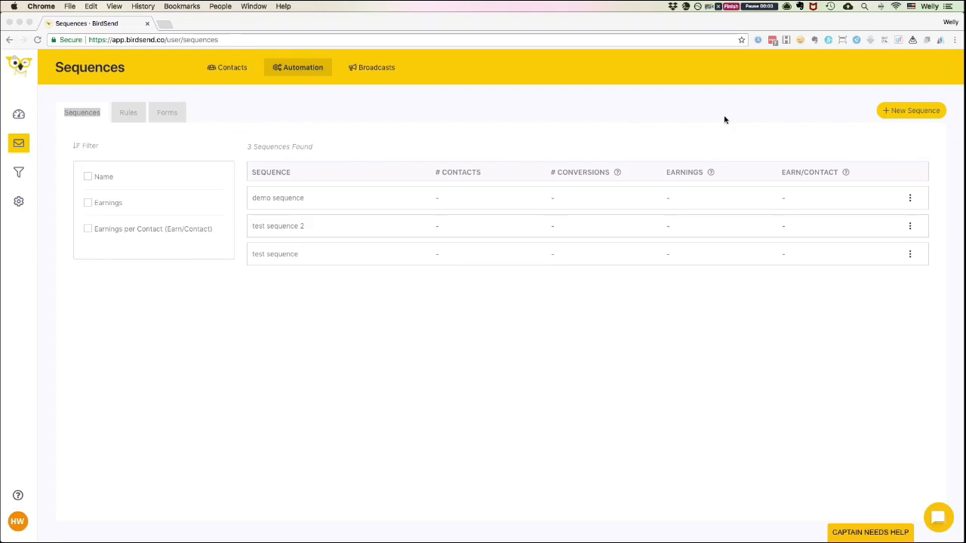
pyautogui.moveTo(719, 116)
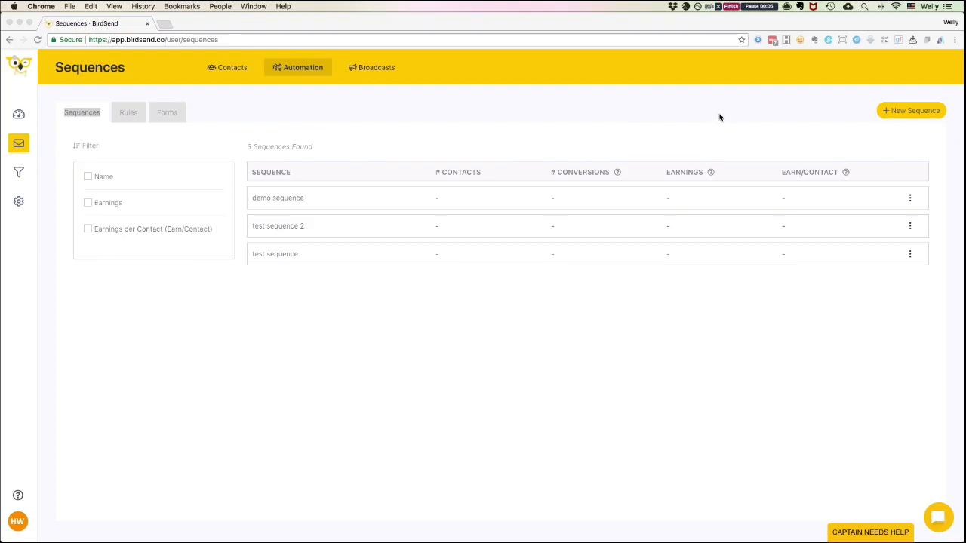
pyautogui.moveTo(716, 118)
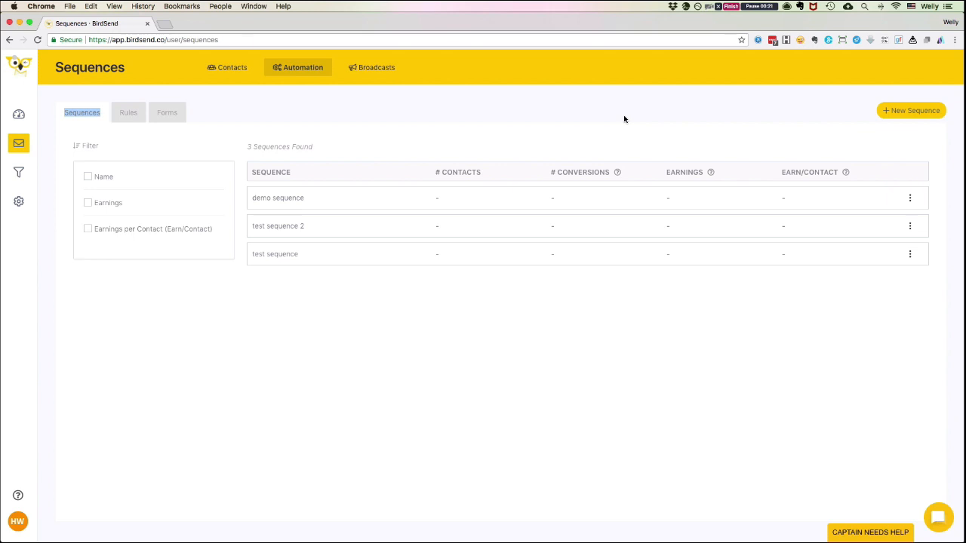
pyautogui.moveTo(169, 147)
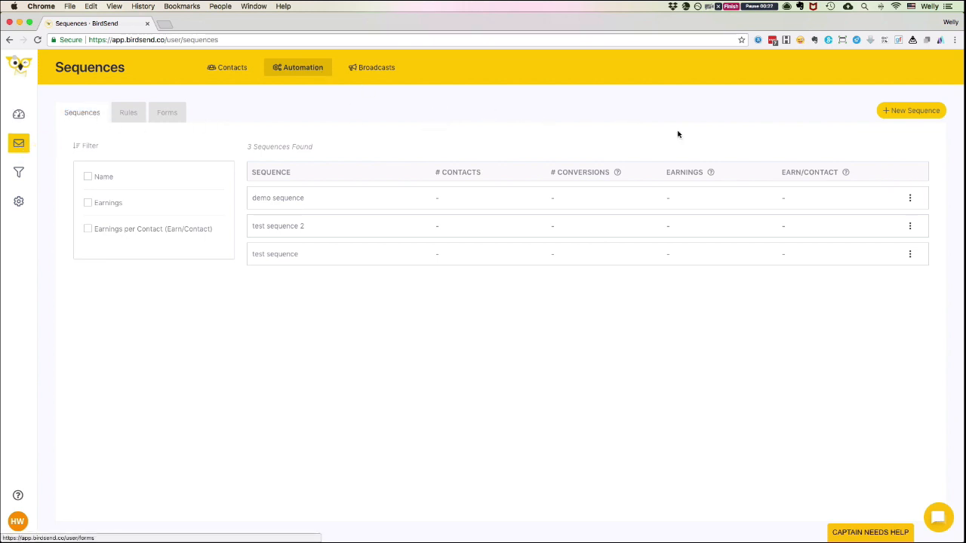
# Create a new sequence named 'demo sequence 2' from the New Sequence dialog
pyautogui.click(911, 110)
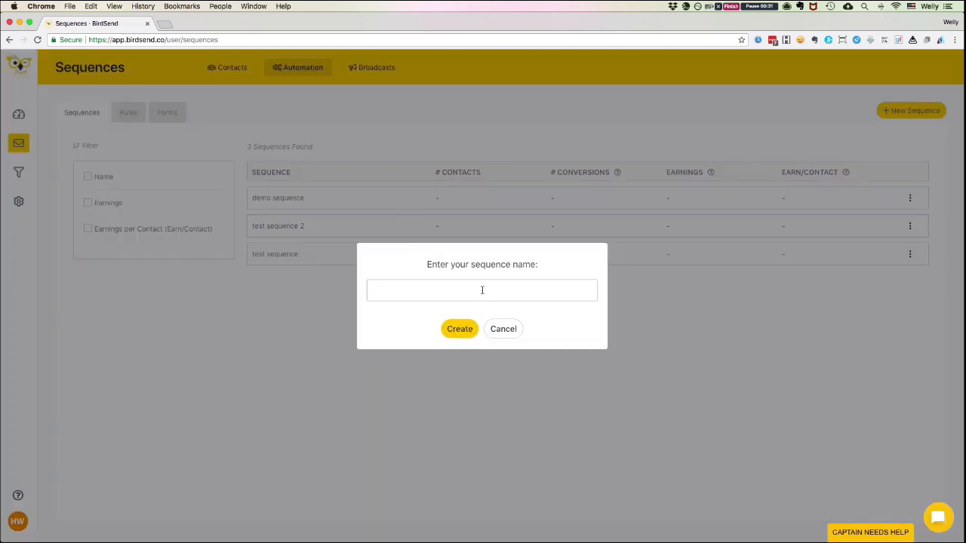
pyautogui.write('demo sequen')
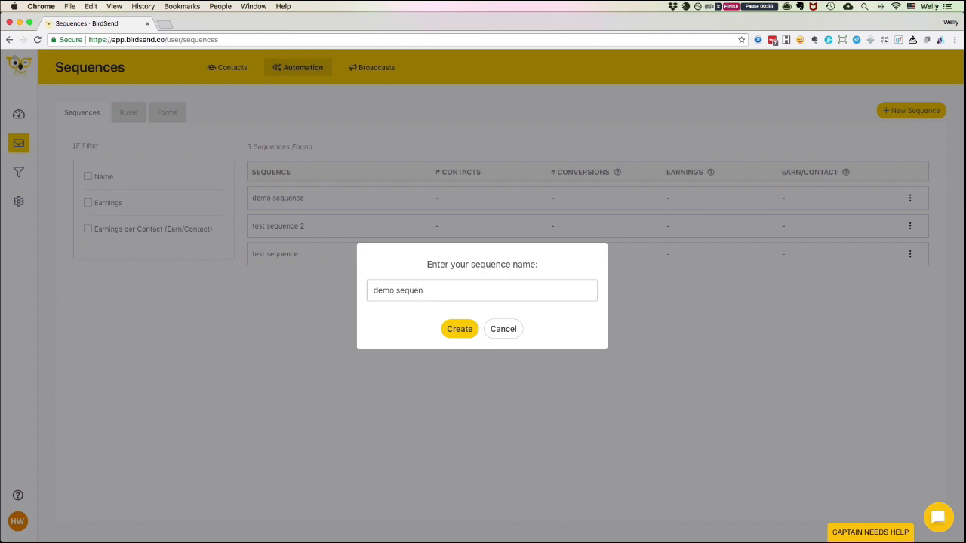
pyautogui.click(458, 329)
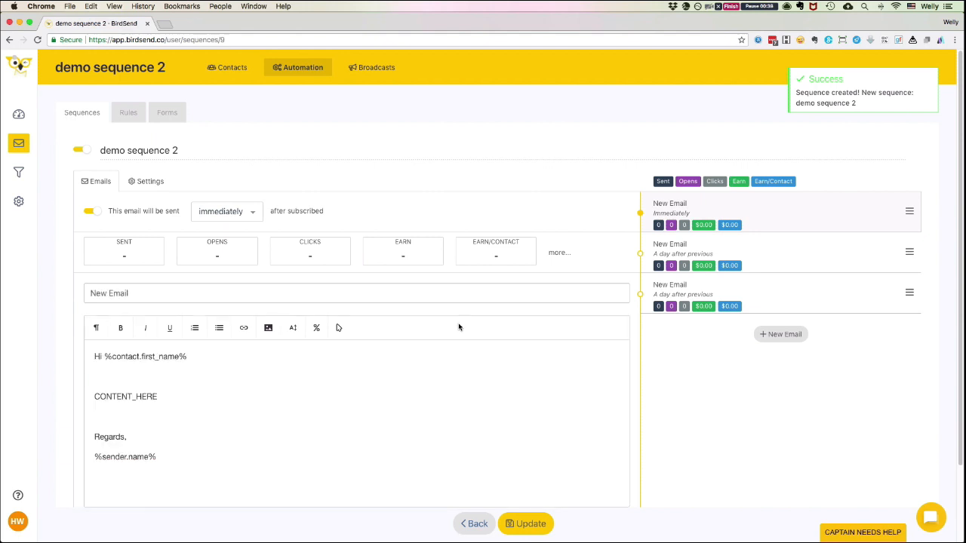
pyautogui.moveTo(459, 341)
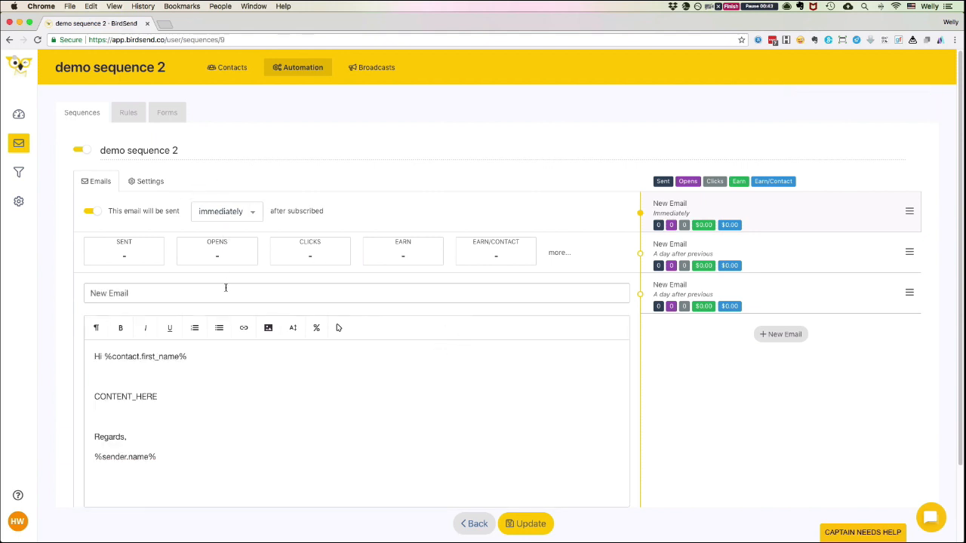
pyautogui.moveTo(511, 230)
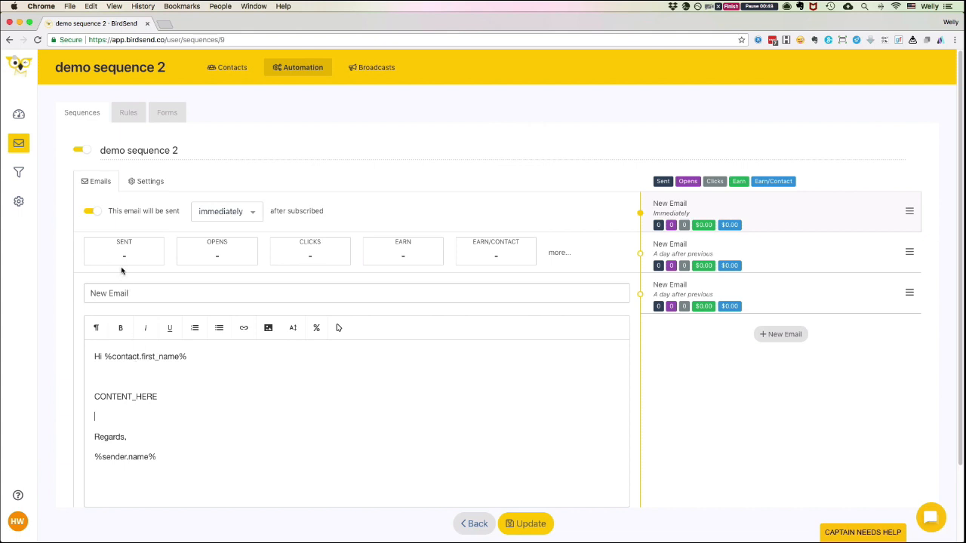
pyautogui.moveTo(245, 219)
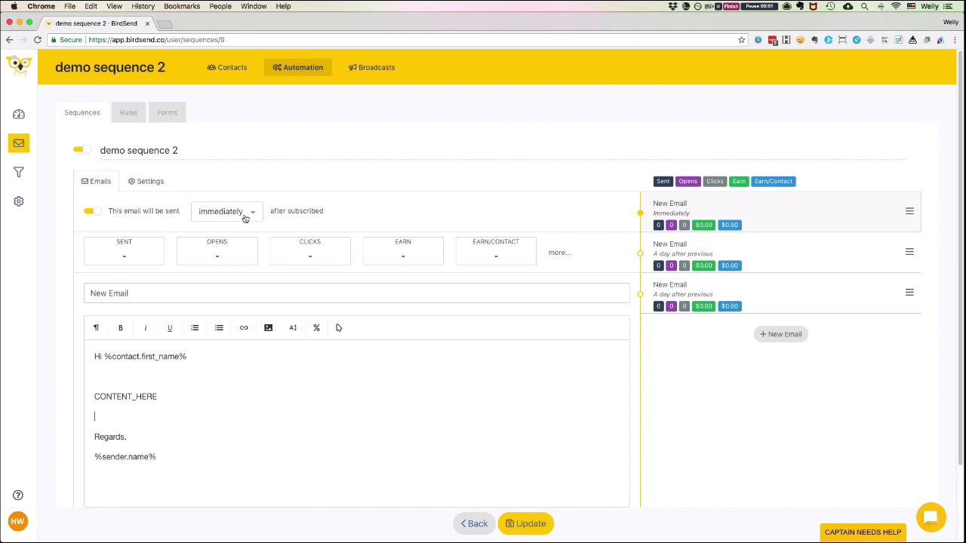
pyautogui.moveTo(209, 219)
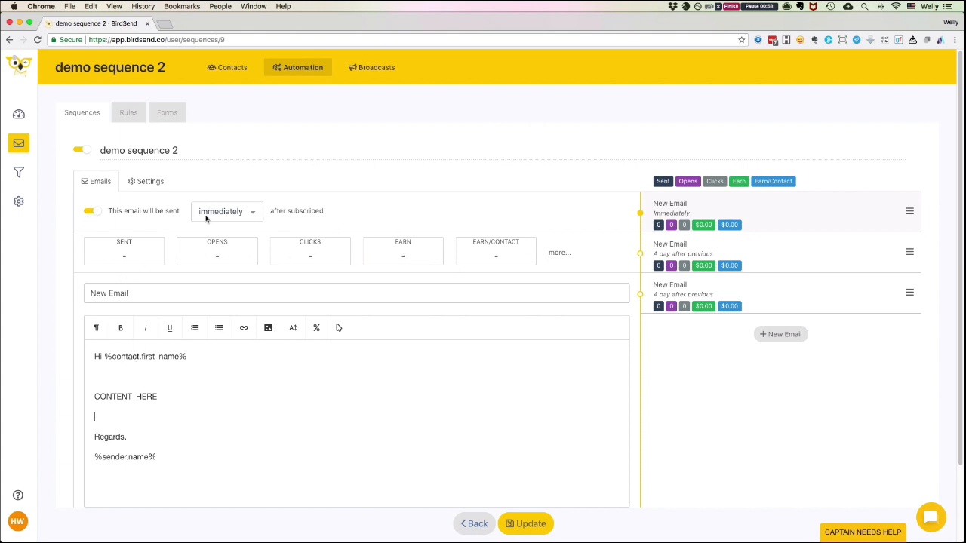
pyautogui.click(220, 211)
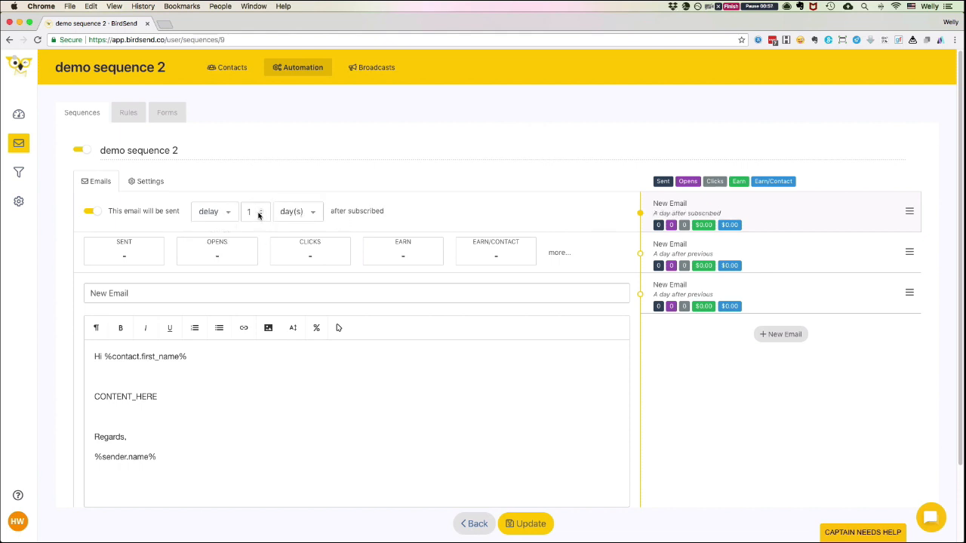
pyautogui.click(297, 211)
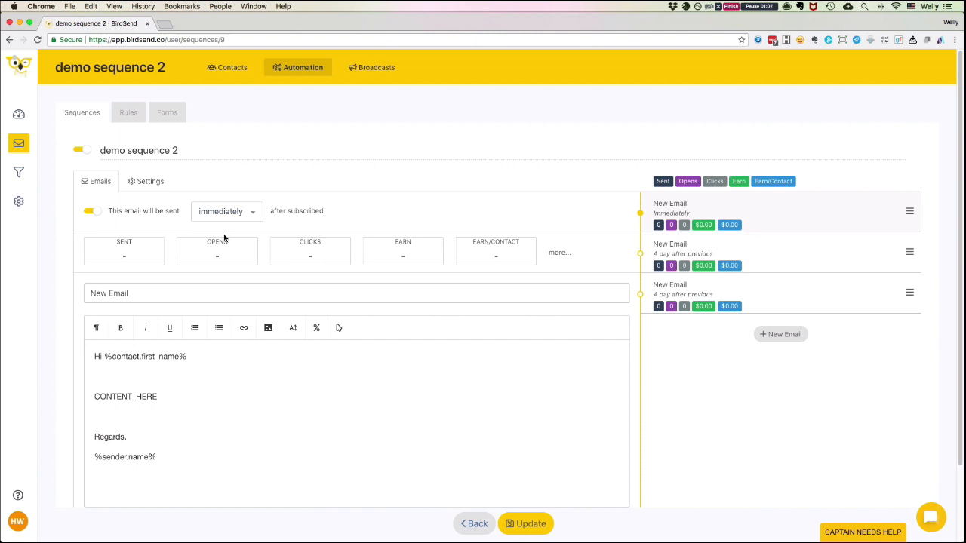
pyautogui.moveTo(193, 381)
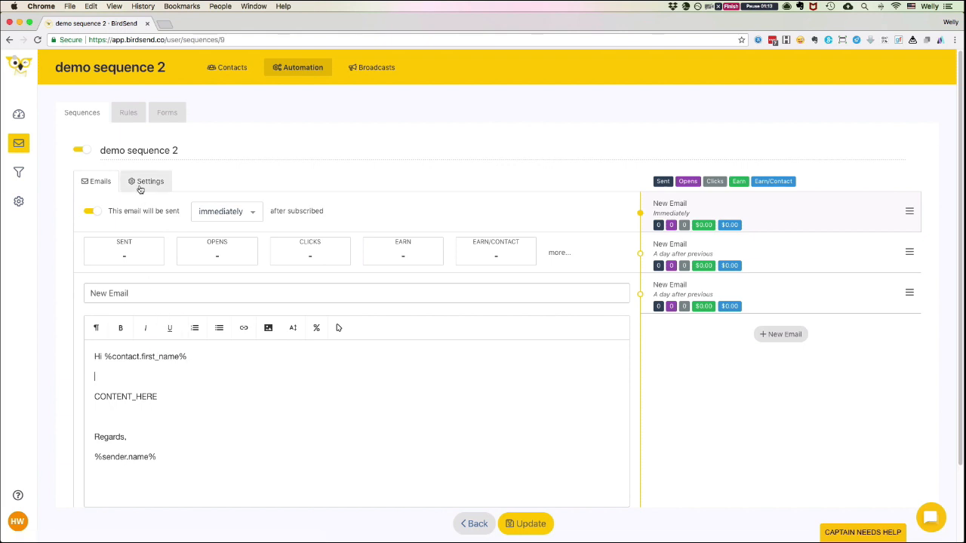
# Review the sequence's Sender, Footer and Notification settings panels without changing them
pyautogui.click(150, 181)
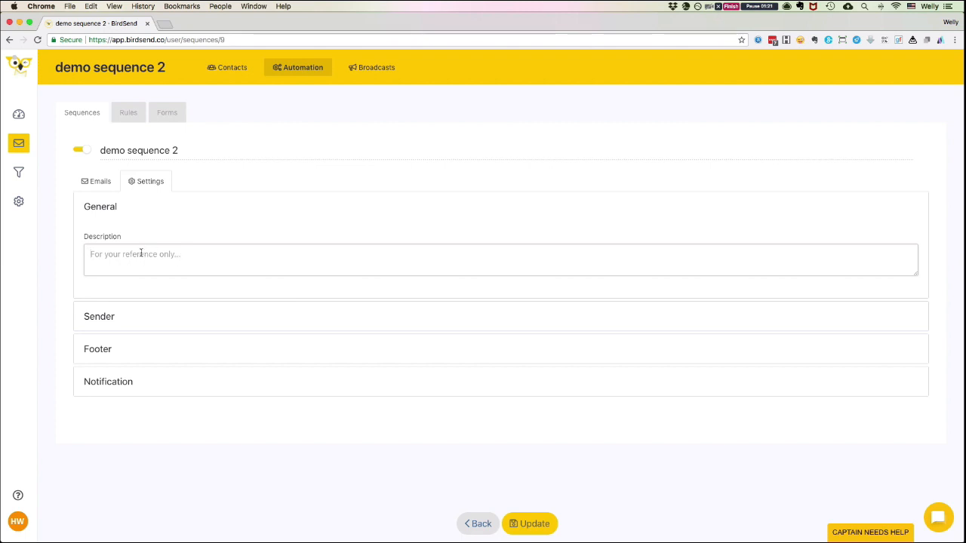
pyautogui.click(100, 317)
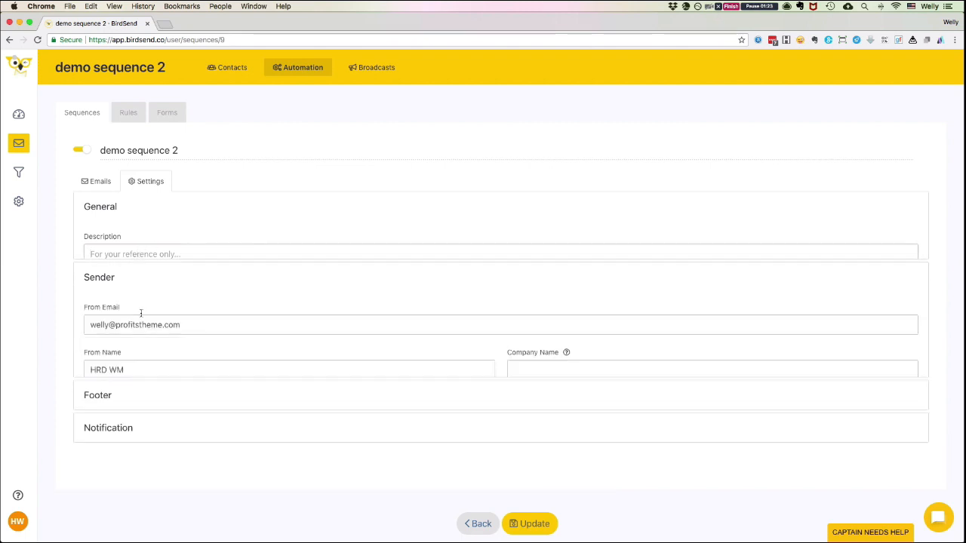
pyautogui.click(97, 272)
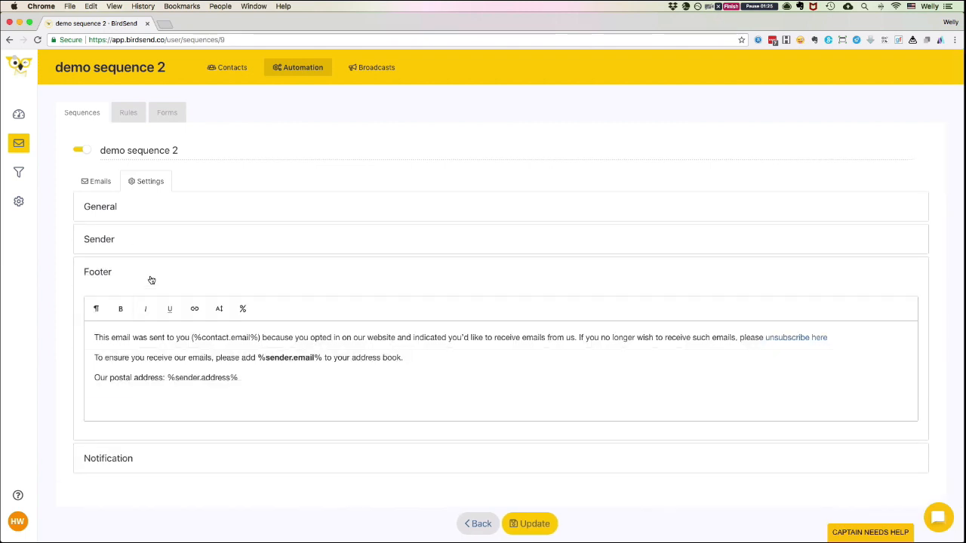
pyautogui.click(96, 272)
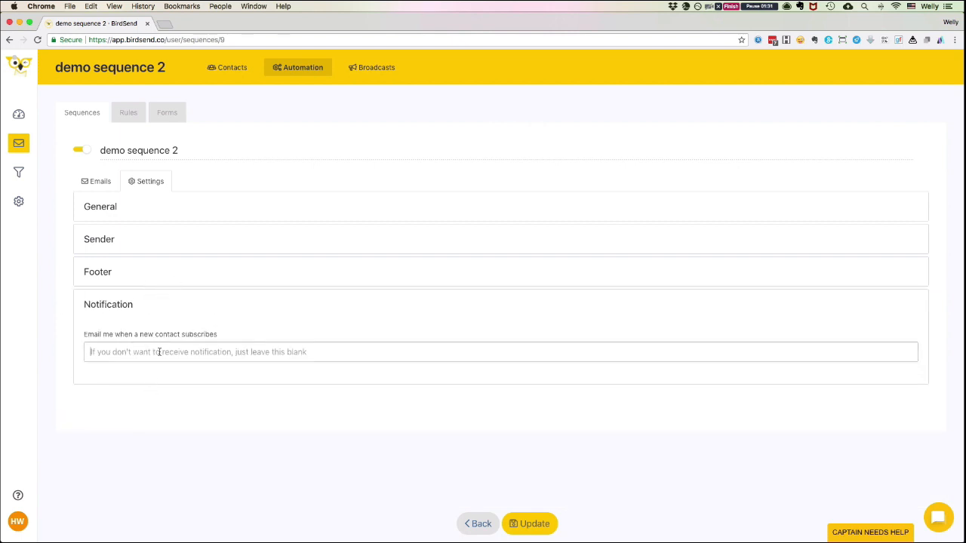
pyautogui.moveTo(157, 313)
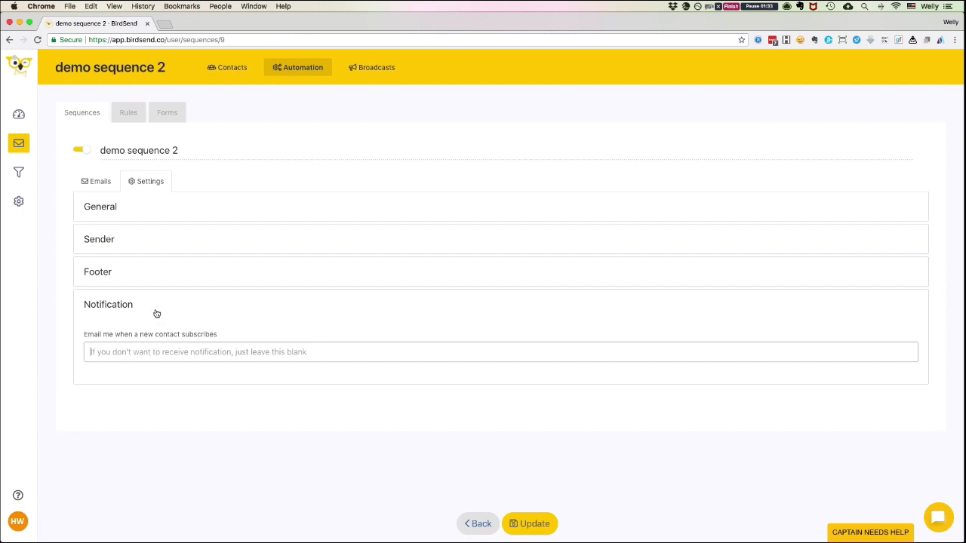
pyautogui.click(96, 181)
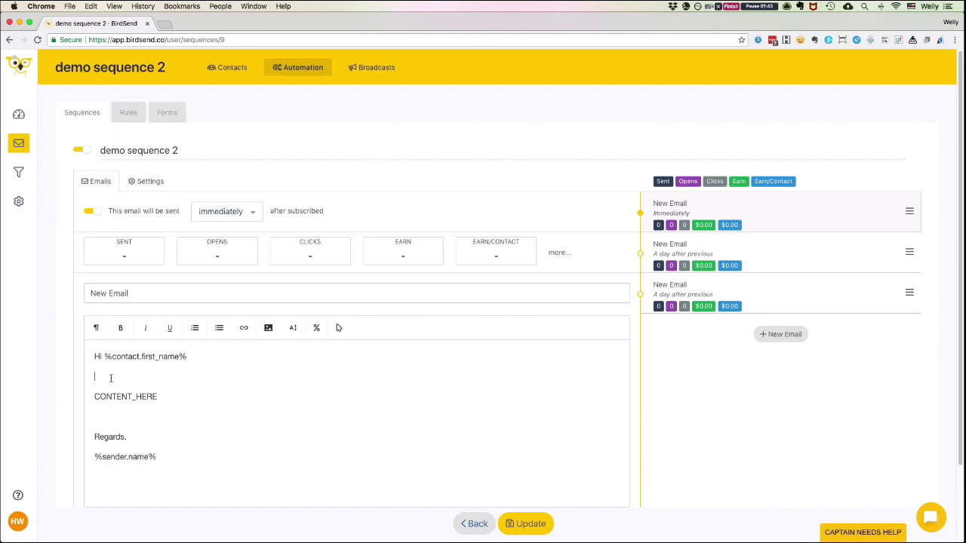
# Insert lorem ipsum body text via the 'lor' shortcut and select 'Vivamus pharetra posuere sapien'
pyautogui.write('lor')
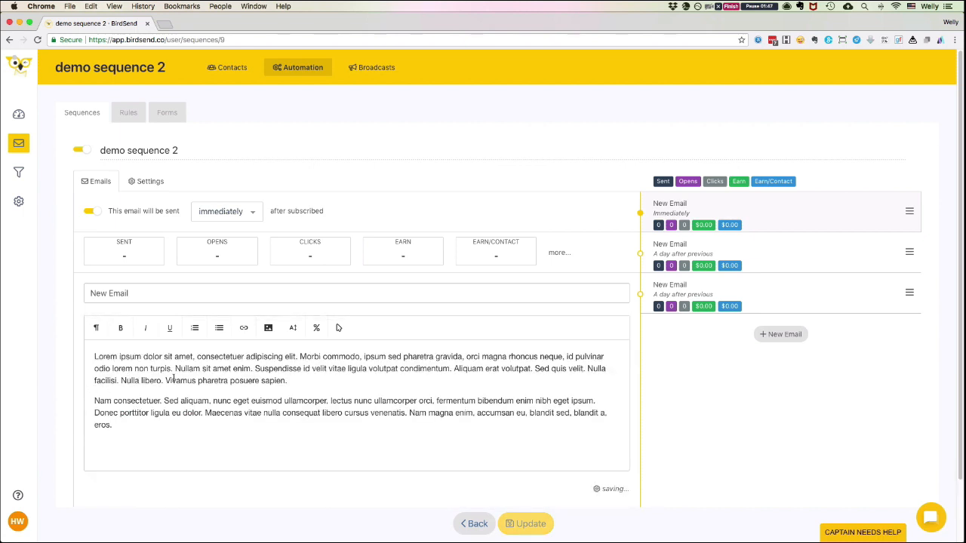
pyautogui.moveTo(165, 381); pyautogui.dragTo(281, 380)
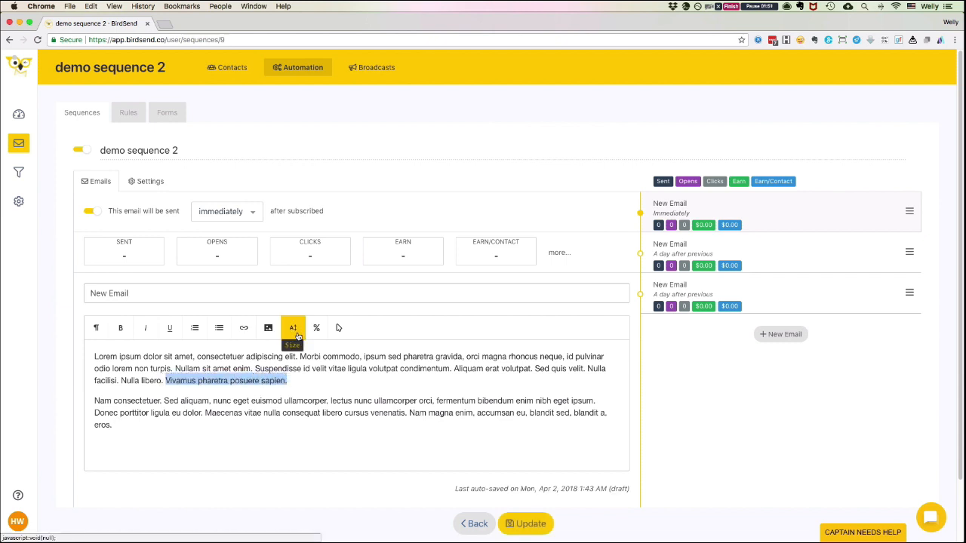
pyautogui.click(243, 328)
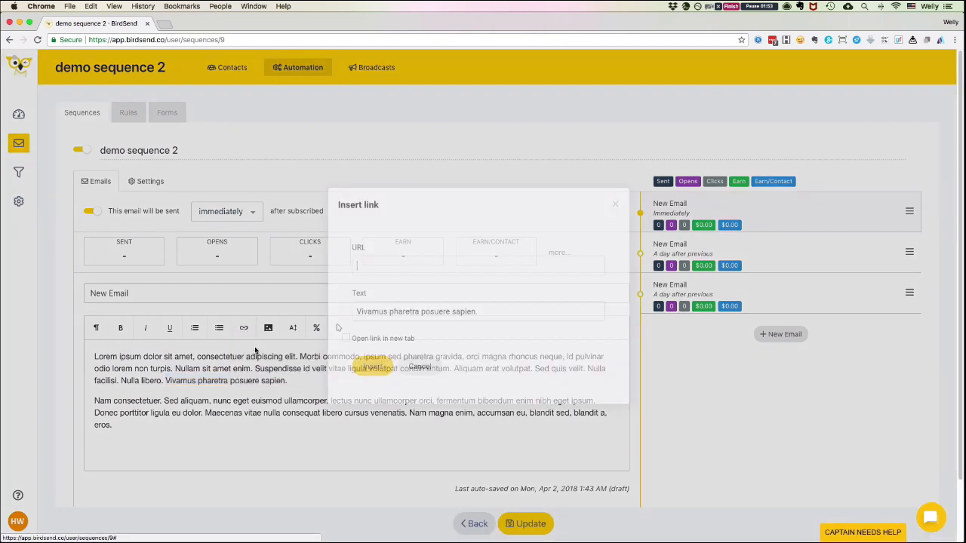
pyautogui.write('http://yoursite.com')
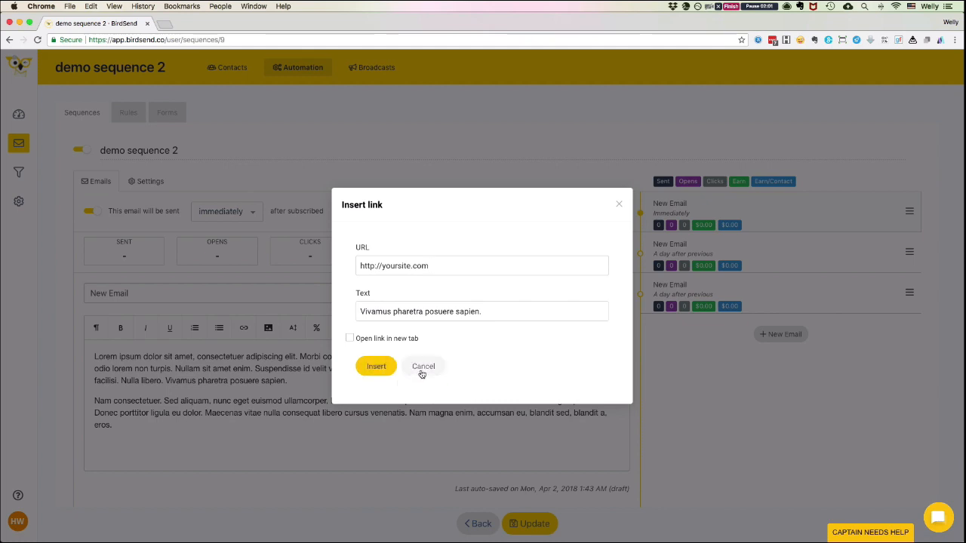
pyautogui.click(422, 367)
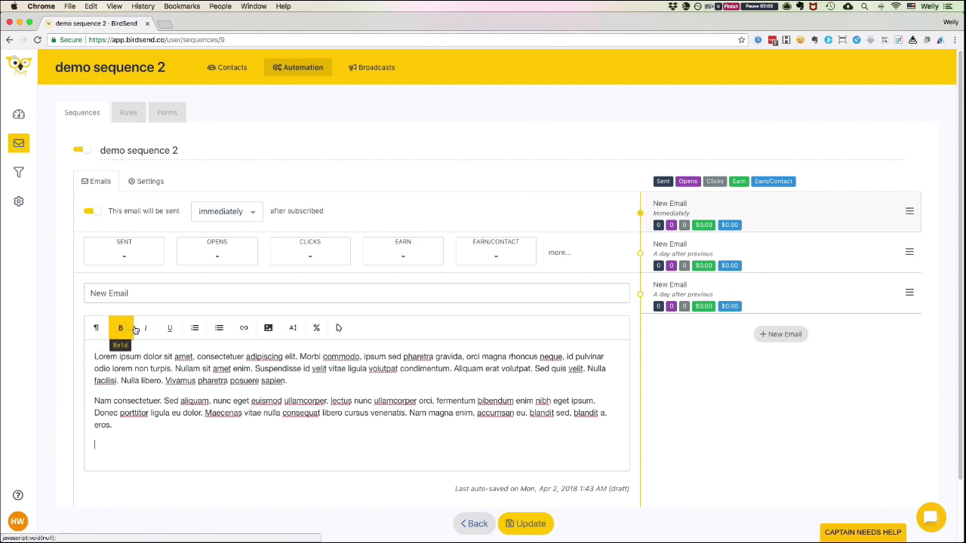
pyautogui.moveTo(193, 327)
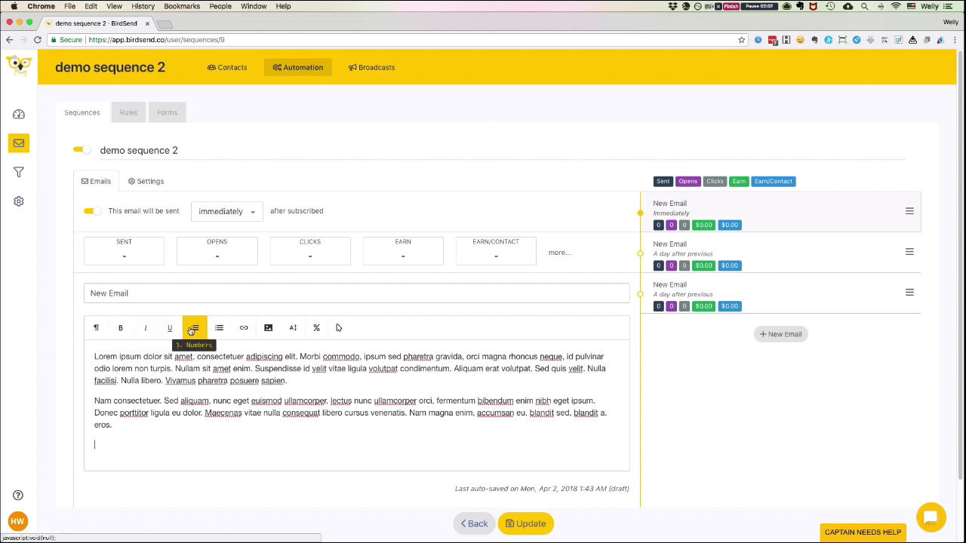
pyautogui.moveTo(219, 327)
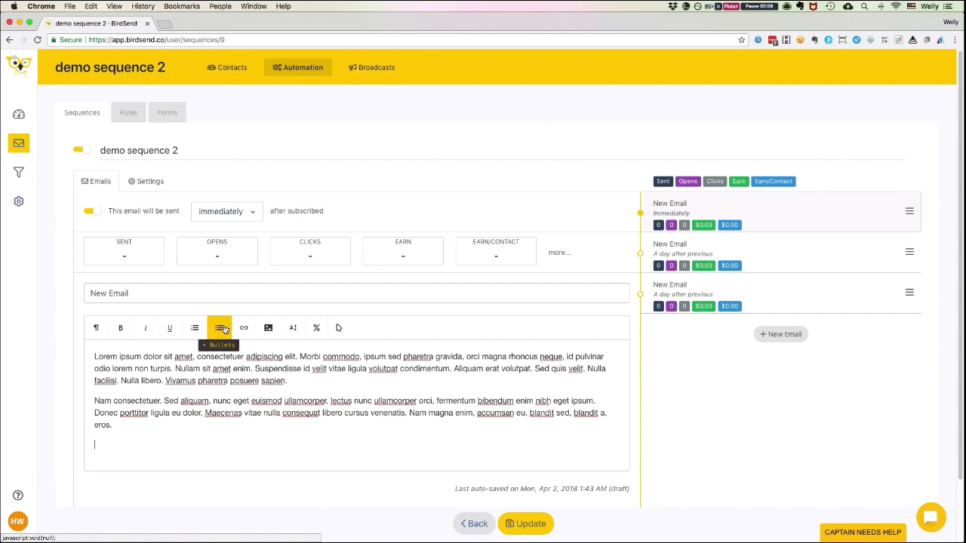
pyautogui.moveTo(269, 328)
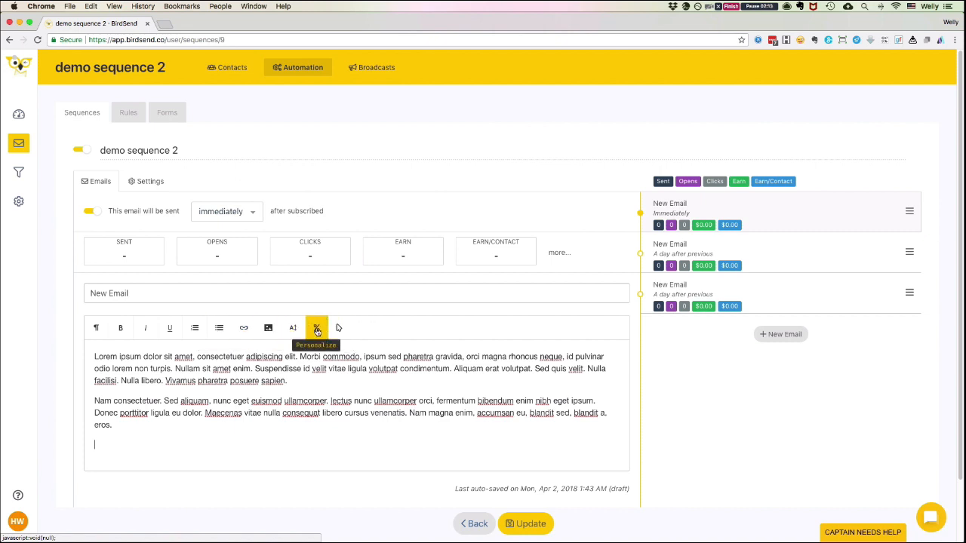
# Insert the Contact's First Name personalization tag at the end of the email body
pyautogui.click(317, 327)
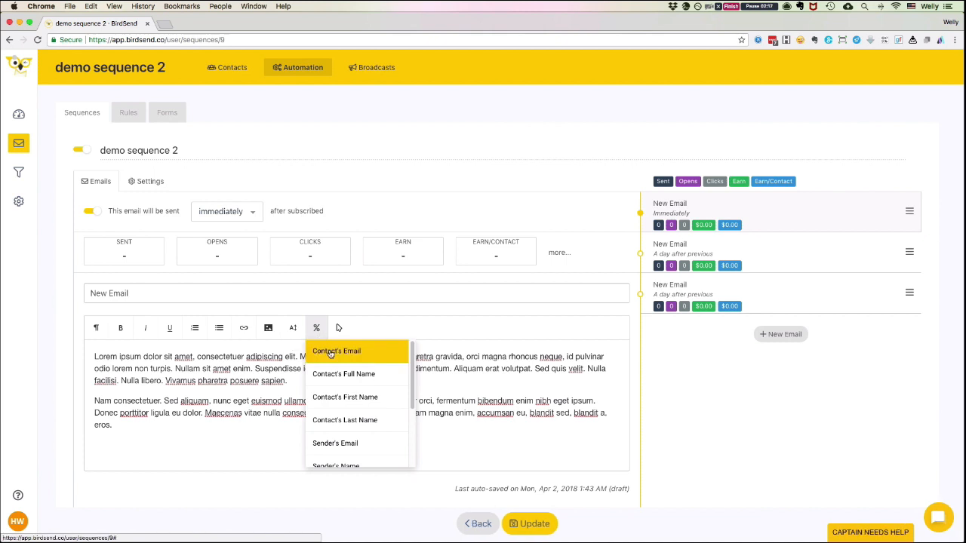
pyautogui.moveTo(344, 397)
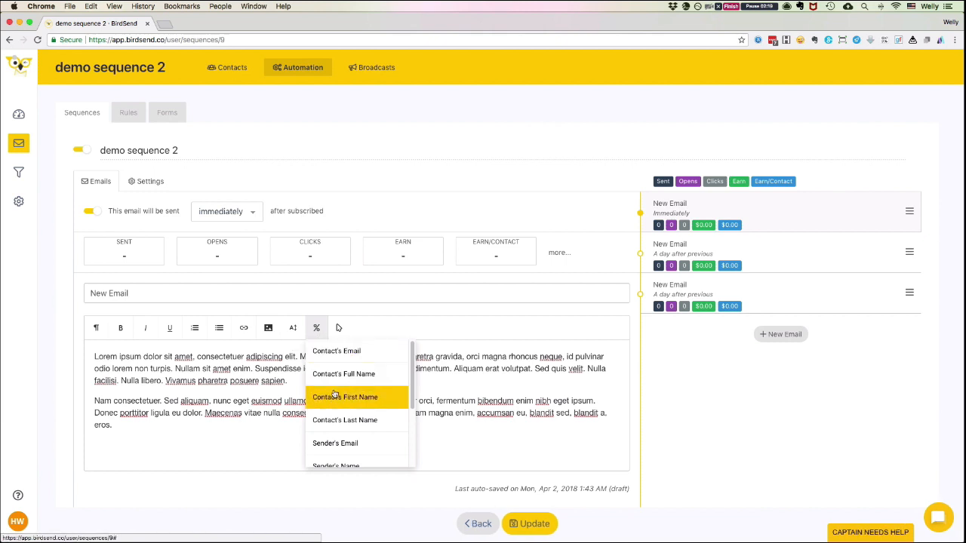
pyautogui.click(344, 397)
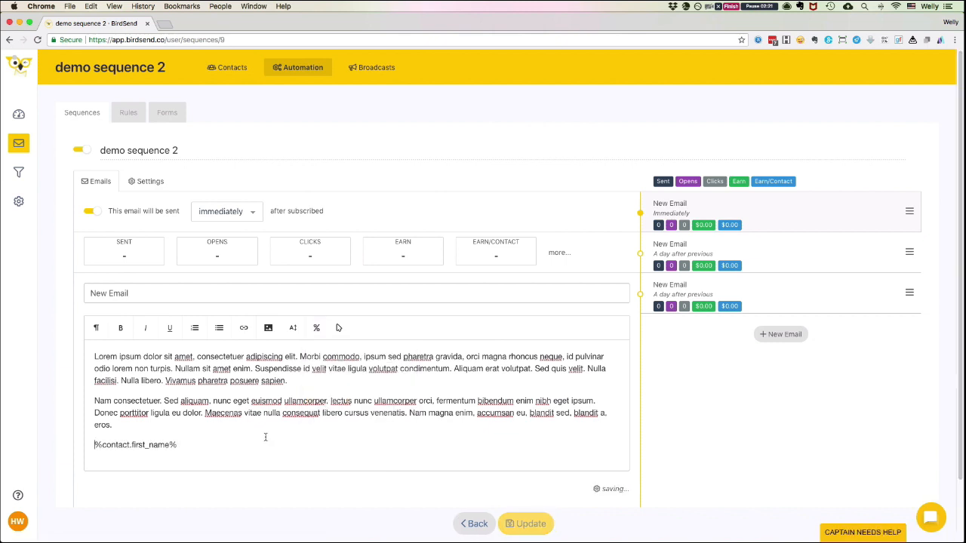
pyautogui.click(317, 328)
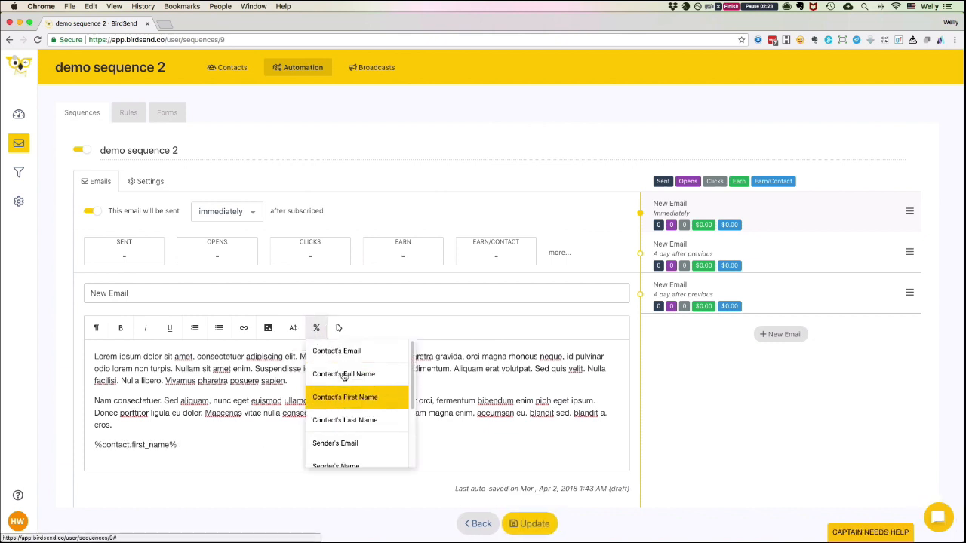
pyautogui.click(344, 397)
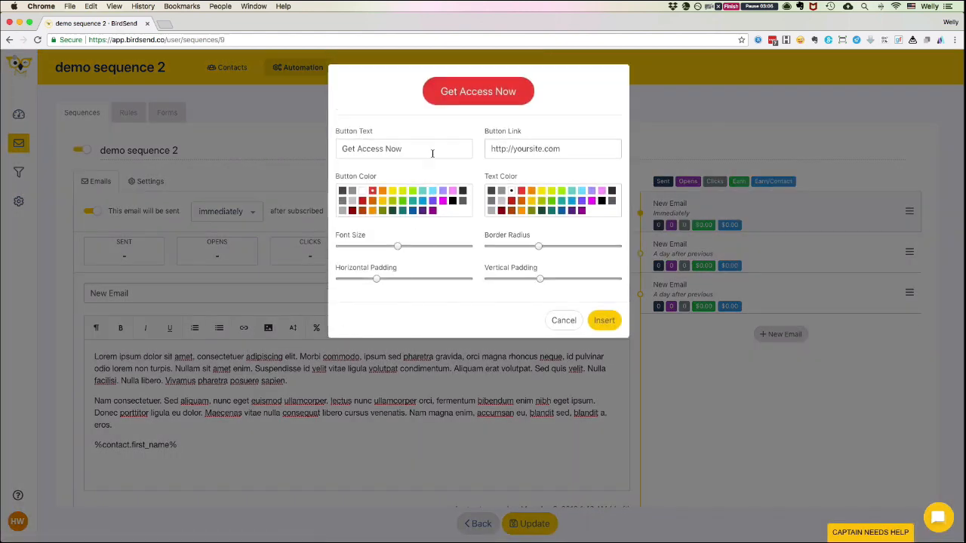
pyautogui.doubleClick(371, 150)
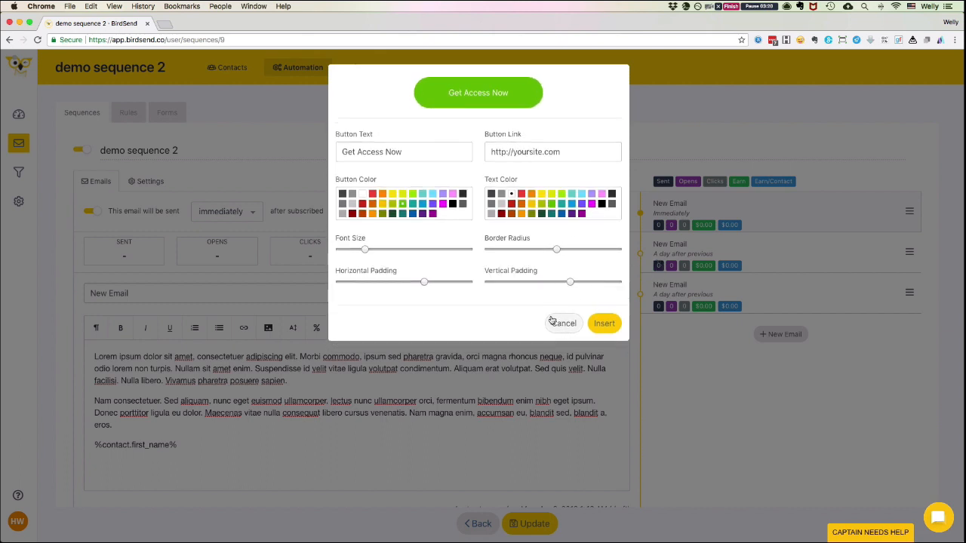
pyautogui.click(563, 323)
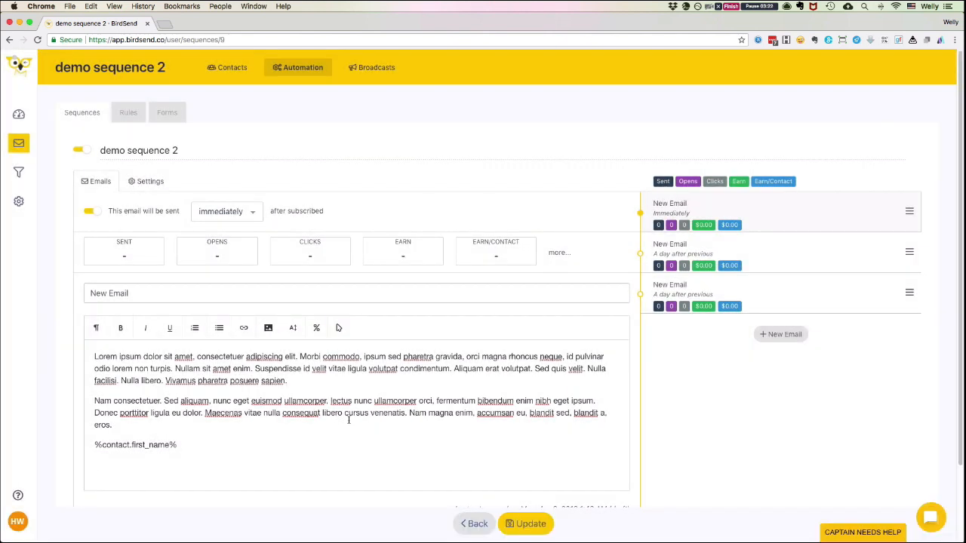
pyautogui.moveTo(727, 243)
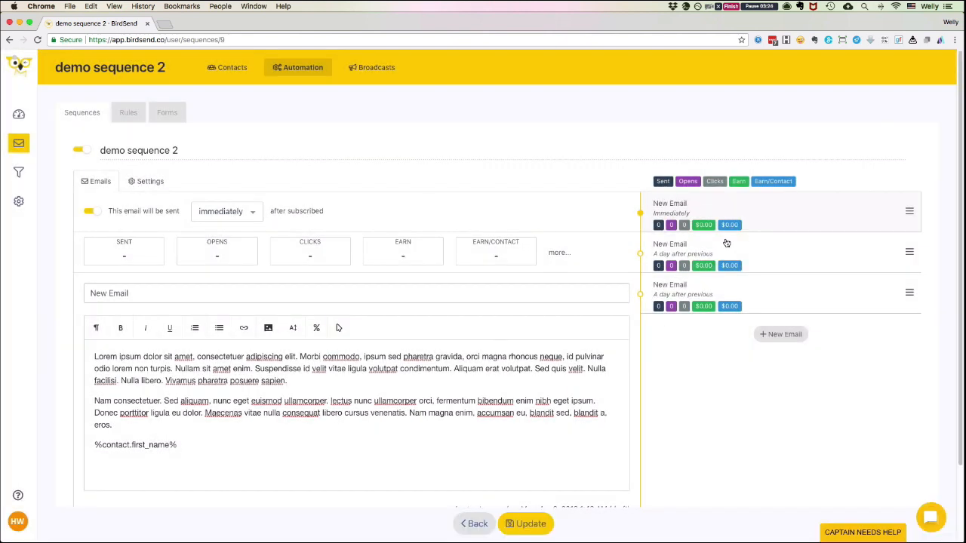
pyautogui.moveTo(661, 196)
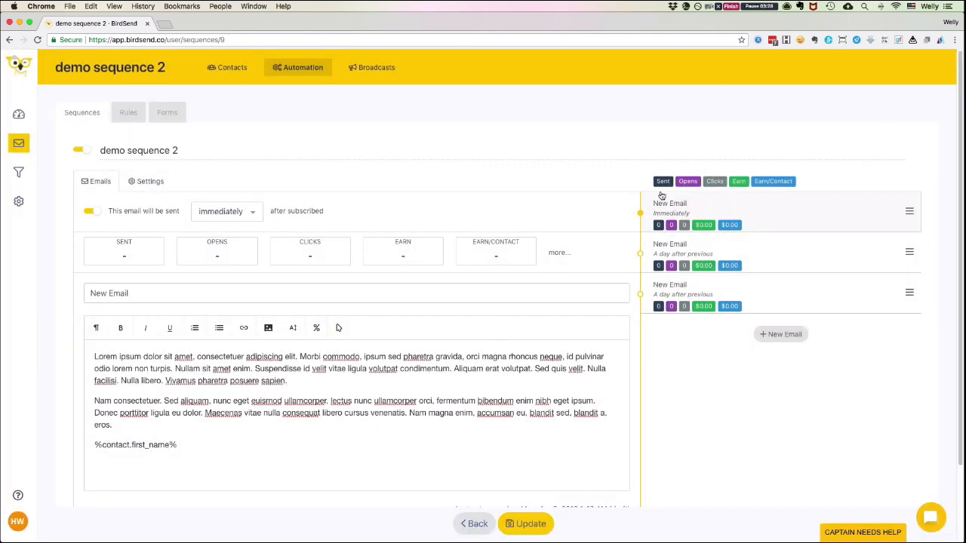
pyautogui.moveTo(726, 184)
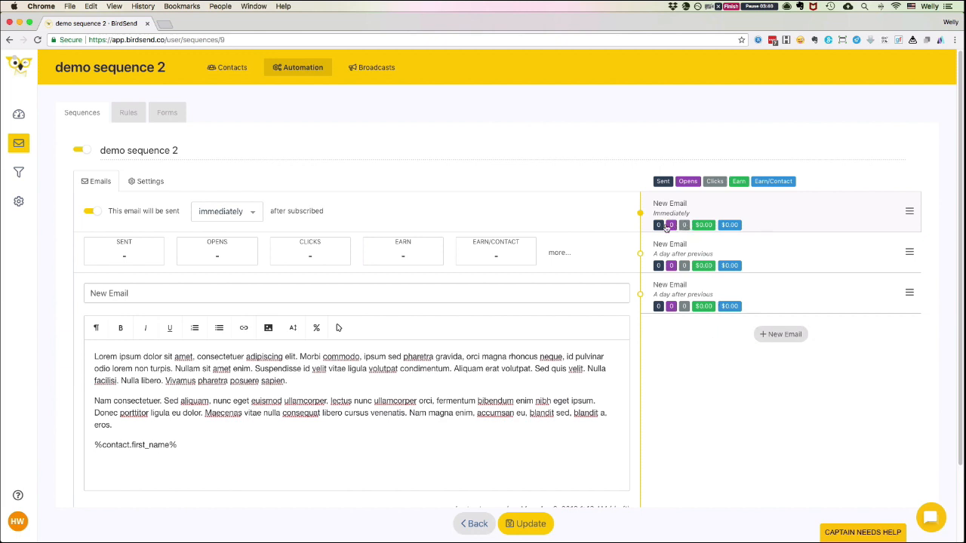
pyautogui.moveTo(682, 227)
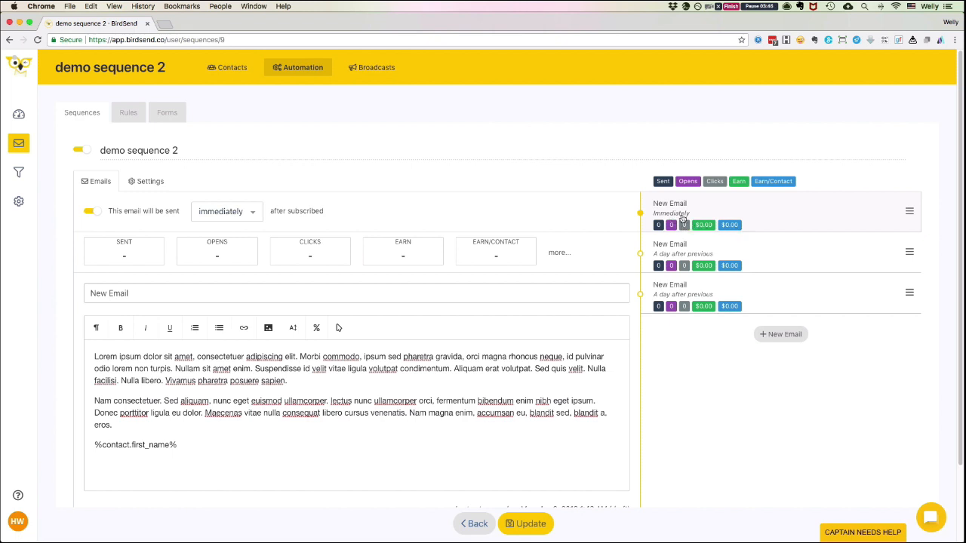
pyautogui.moveTo(780, 335)
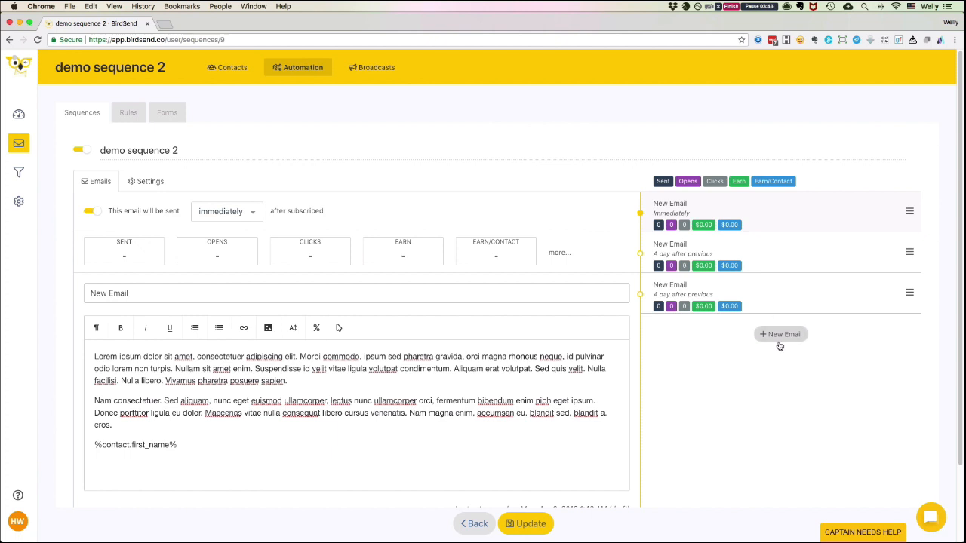
# Add another email and rename the first email's subject to 'Subject 1' with lorem body text
pyautogui.click(780, 335)
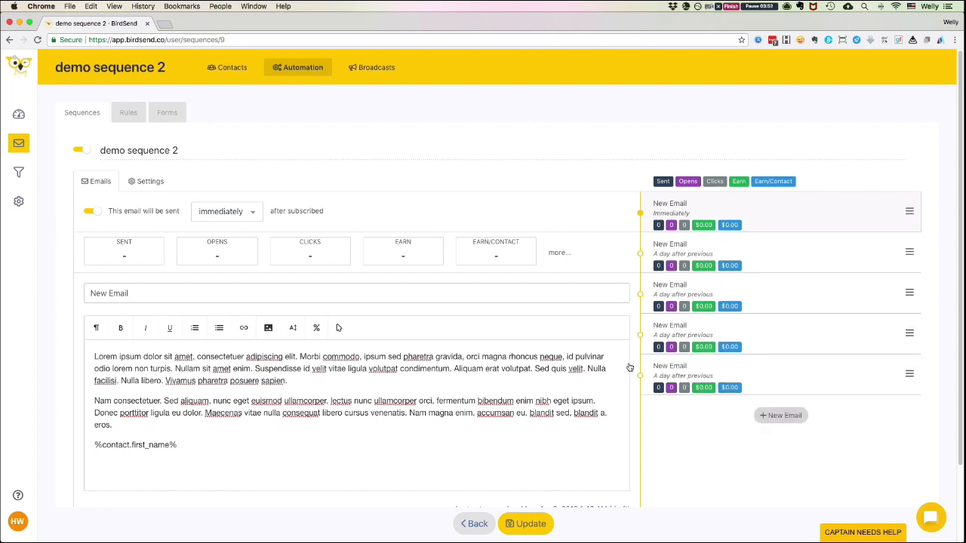
pyautogui.doubleClick(109, 292)
pyautogui.write('Subject 1')
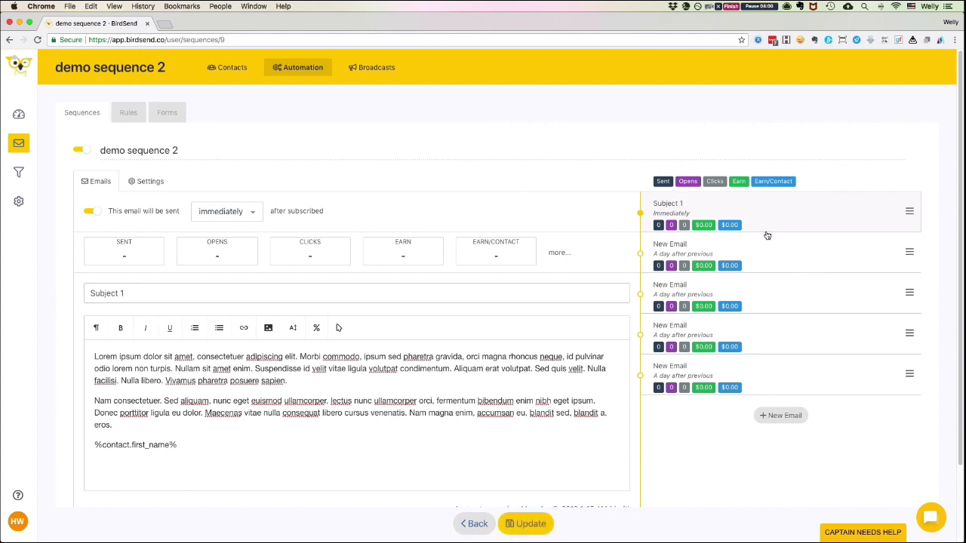
pyautogui.moveTo(667, 208)
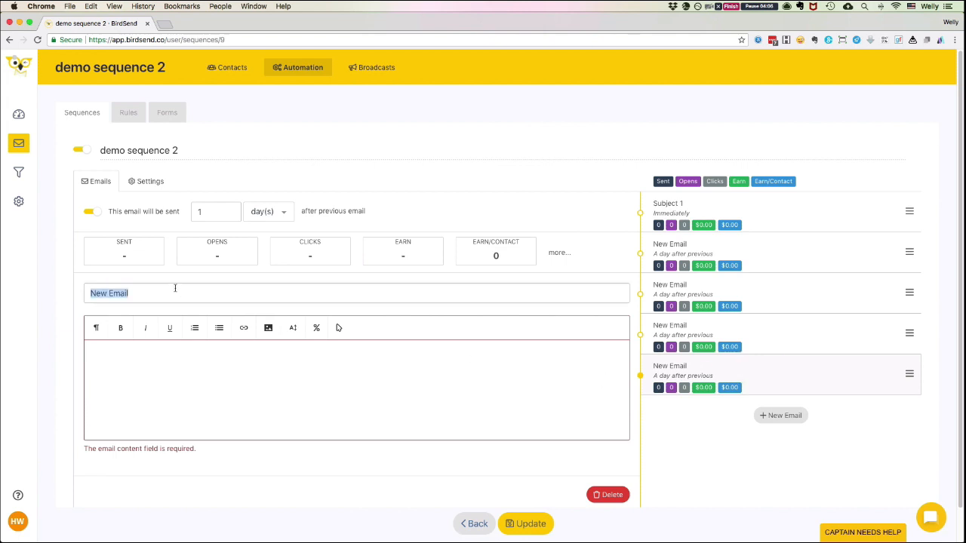
pyautogui.write('Subject')
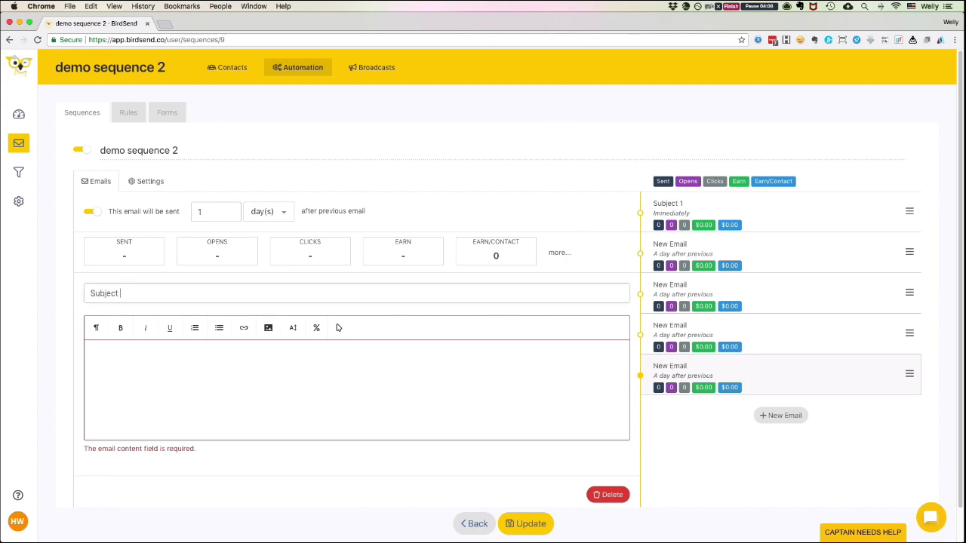
pyautogui.write('lo')
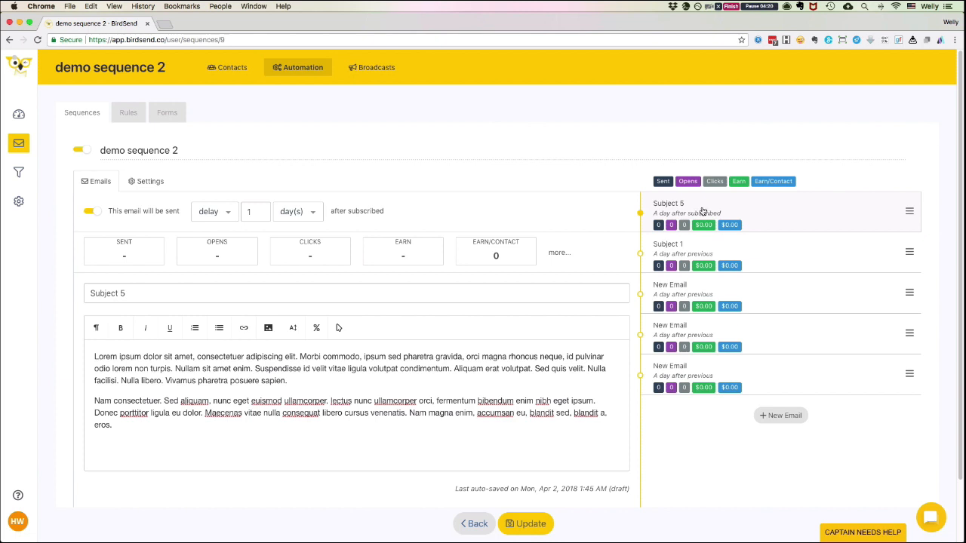
# Add more emails to reach seven and save the sequence with Update
pyautogui.click(780, 415)
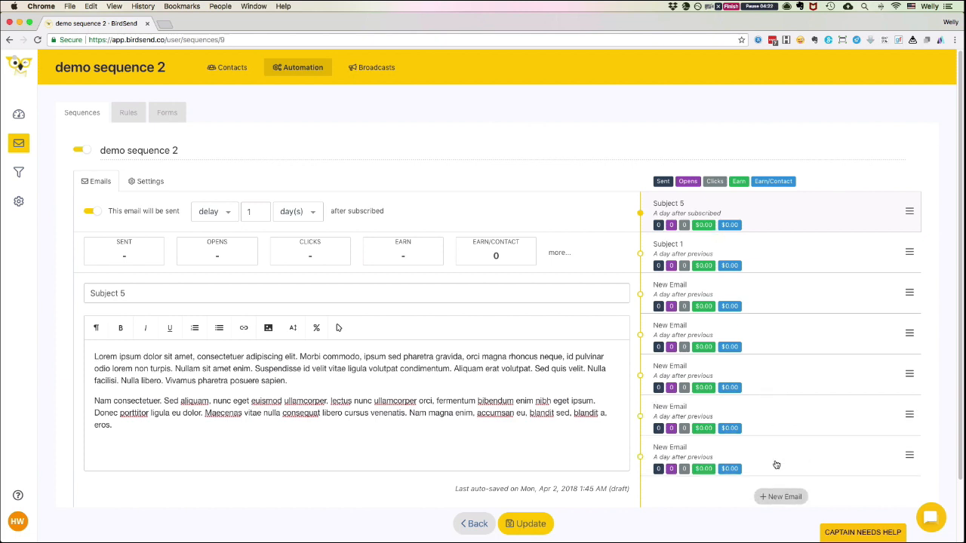
pyautogui.moveTo(815, 352)
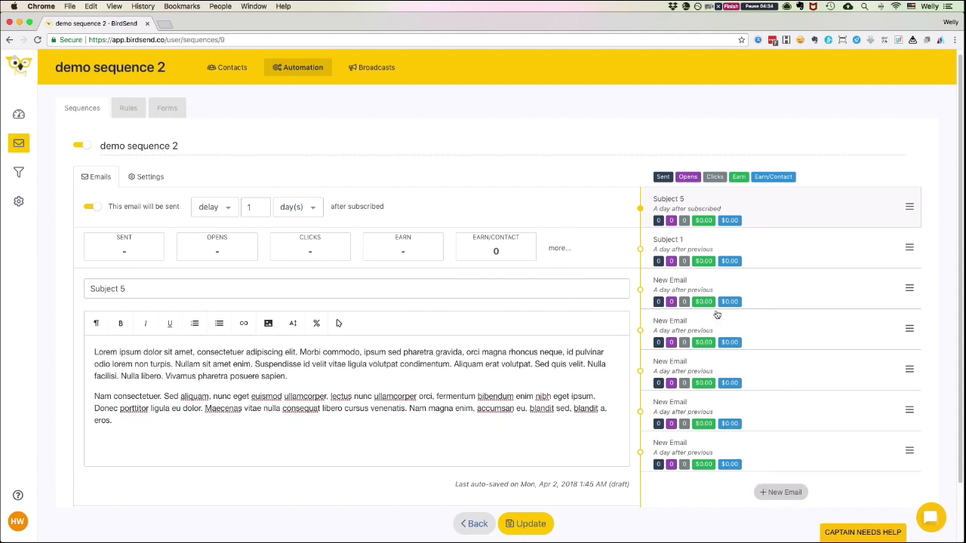
pyautogui.moveTo(883, 252)
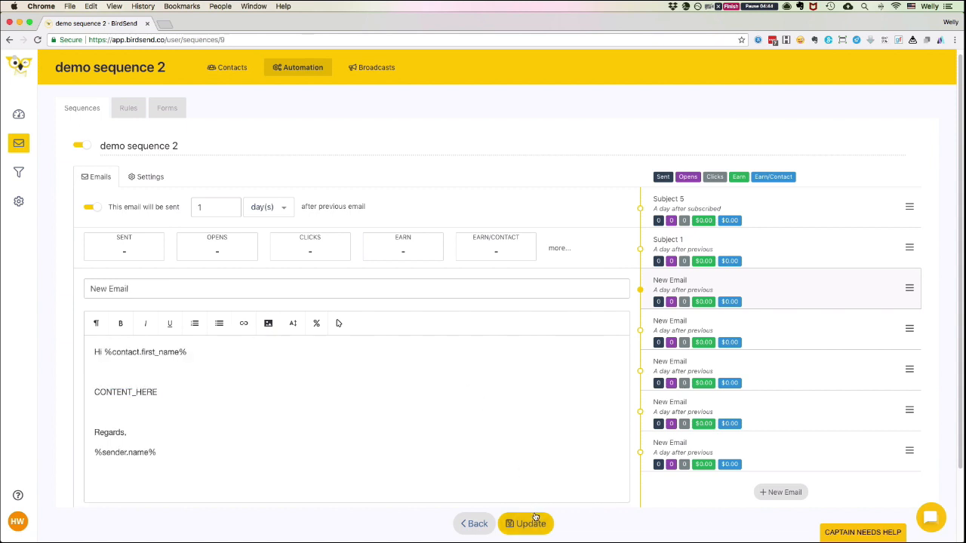
pyautogui.click(526, 524)
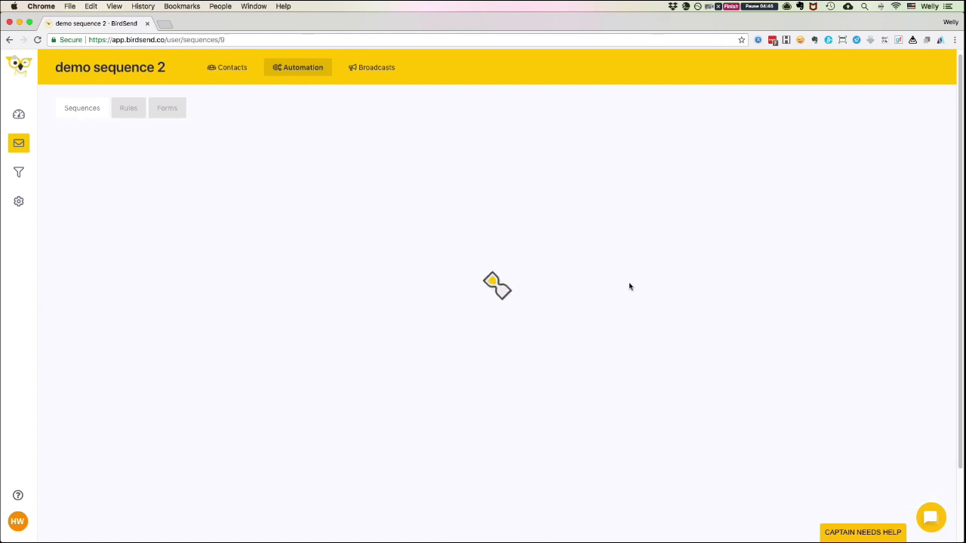